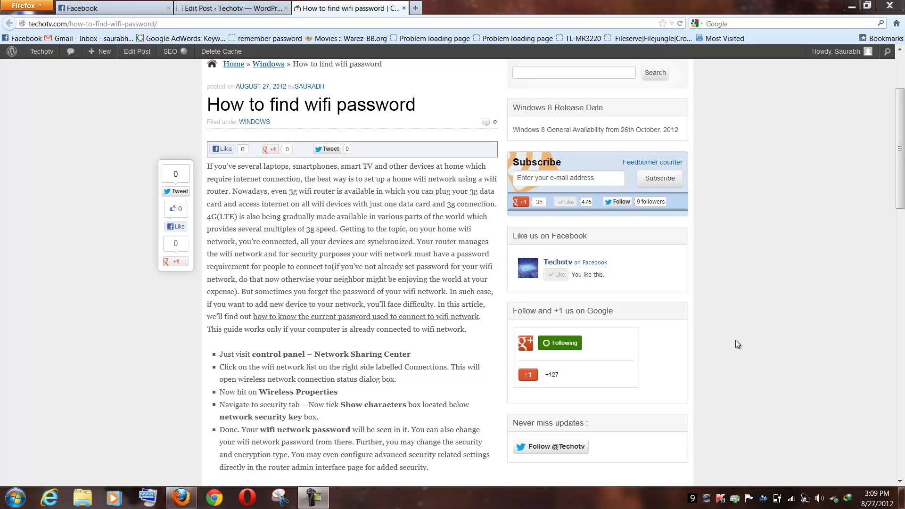
mouse_move(731, 332)
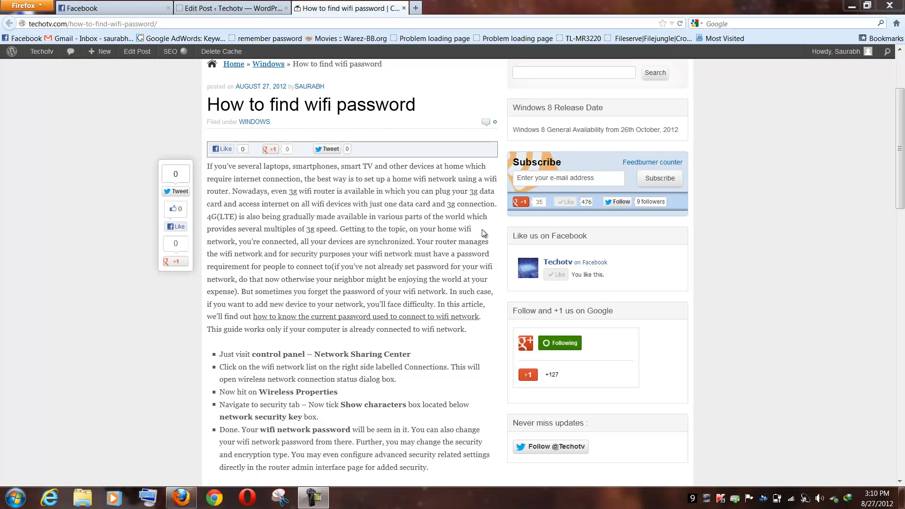
mouse_move(610, 238)
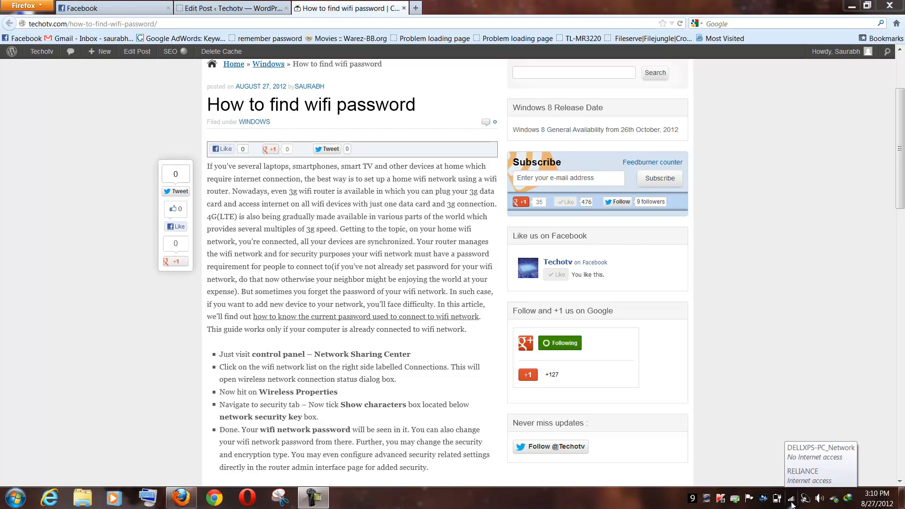
- Open the wireless connection's status and properties from Network and Sharing Center in Control Panel
left_click(792, 499)
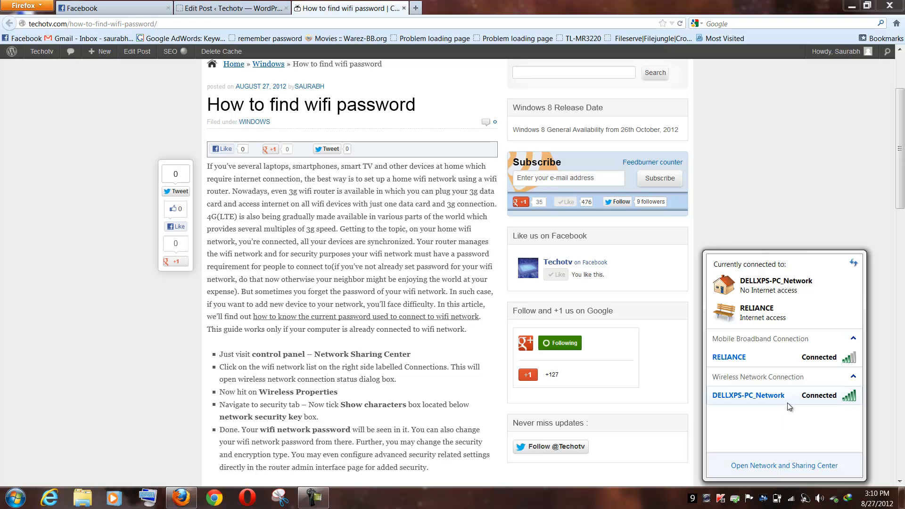
left_click(783, 466)
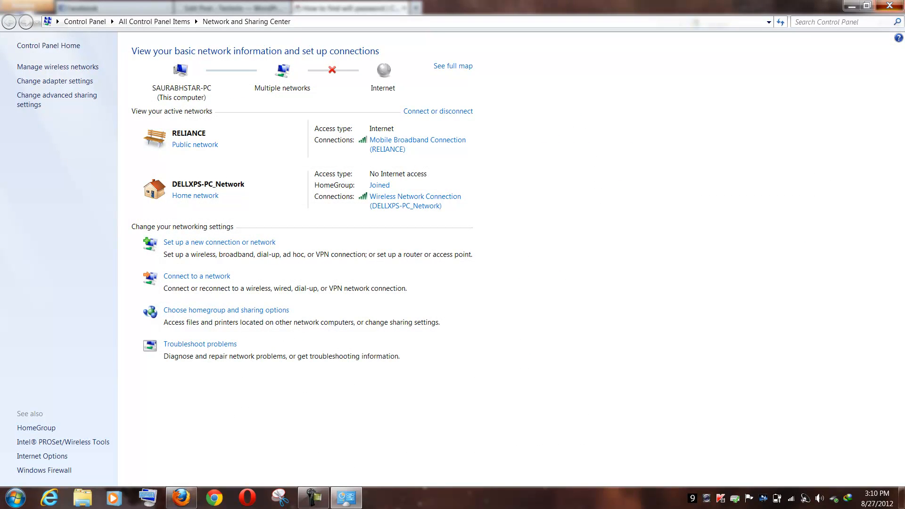
left_click(12, 497)
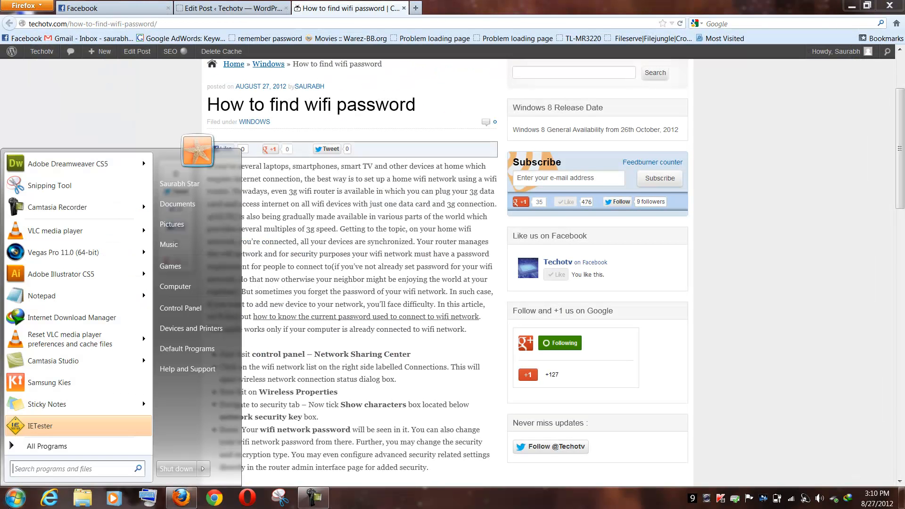
left_click(180, 308)
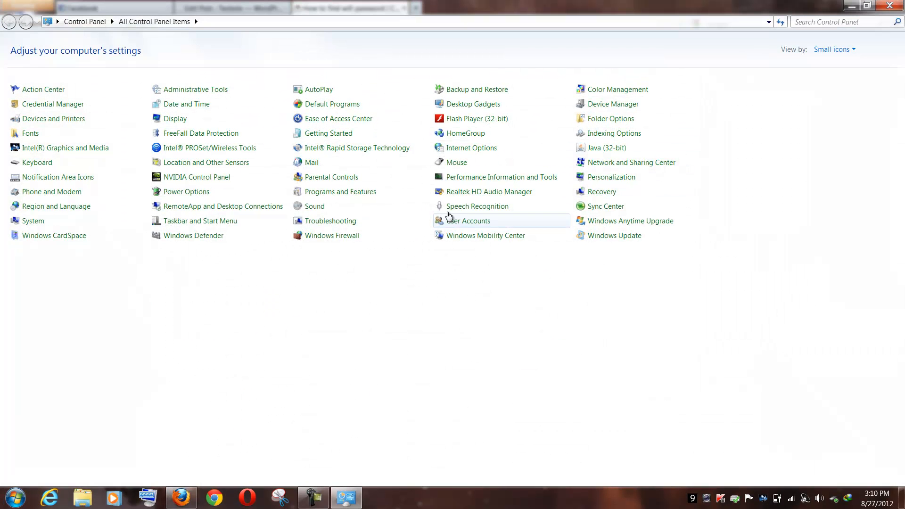
mouse_move(632, 162)
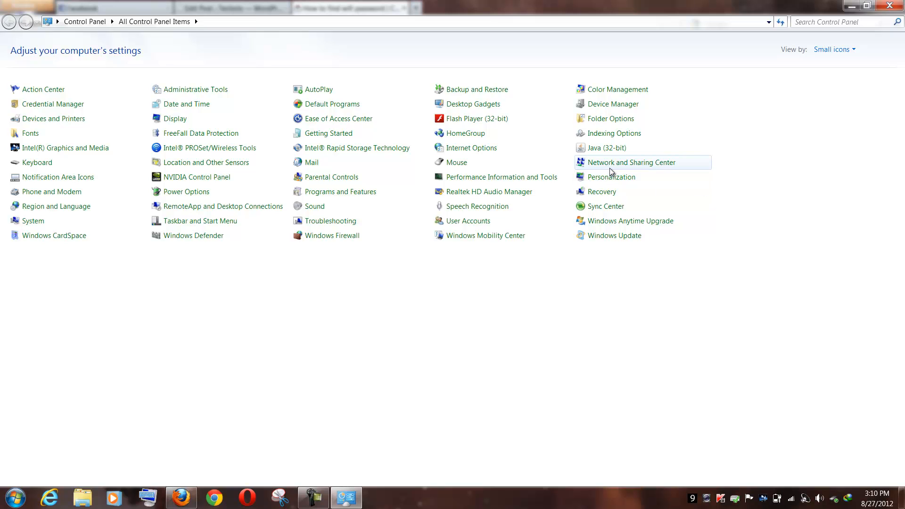
left_click(631, 163)
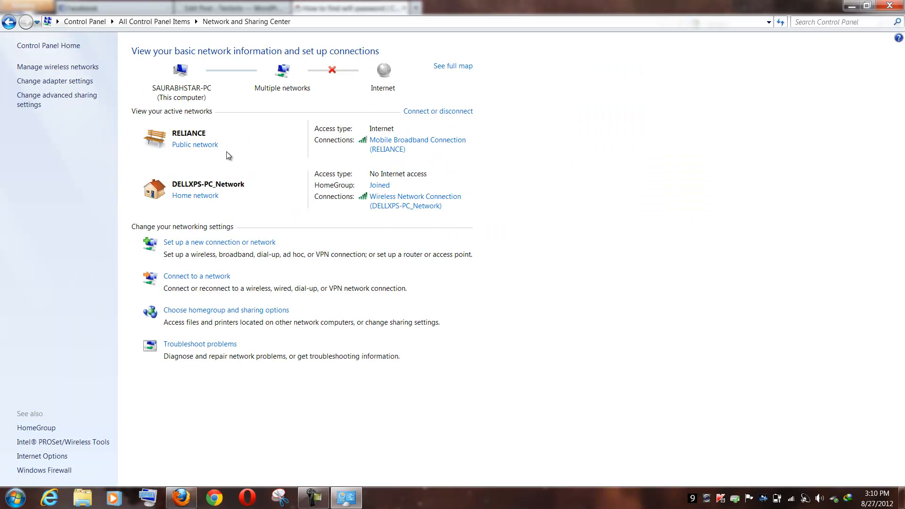
mouse_move(393, 201)
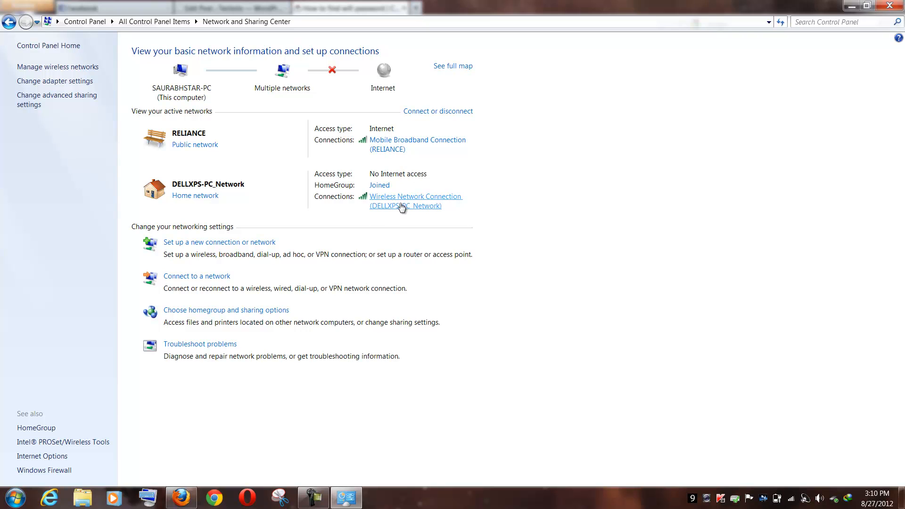
left_click(415, 196)
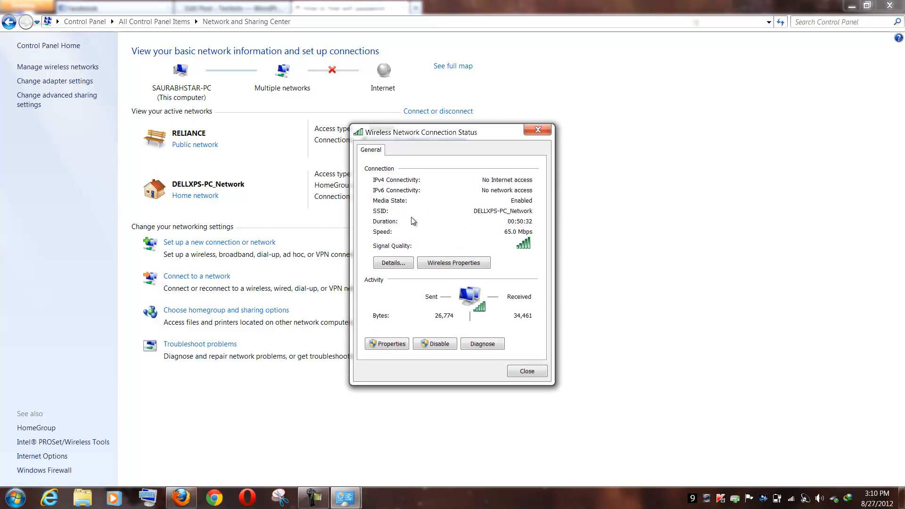
mouse_move(453, 262)
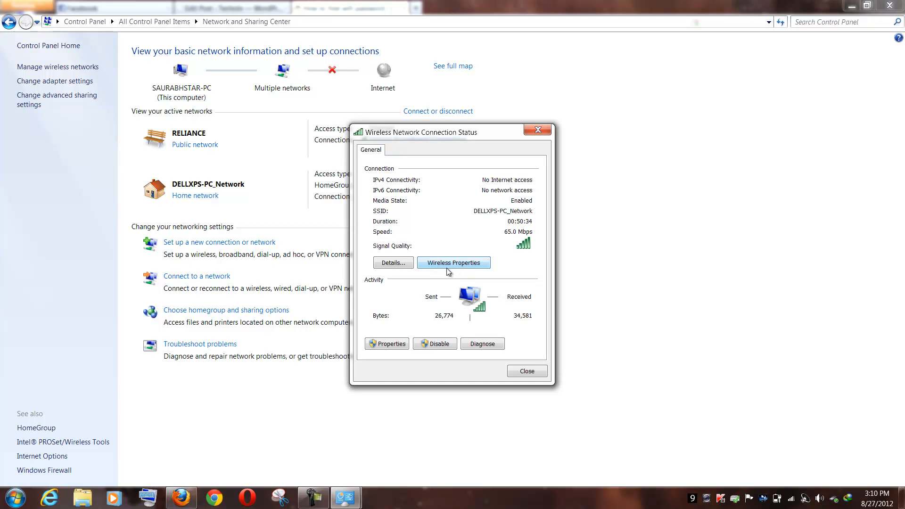
left_click(453, 262)
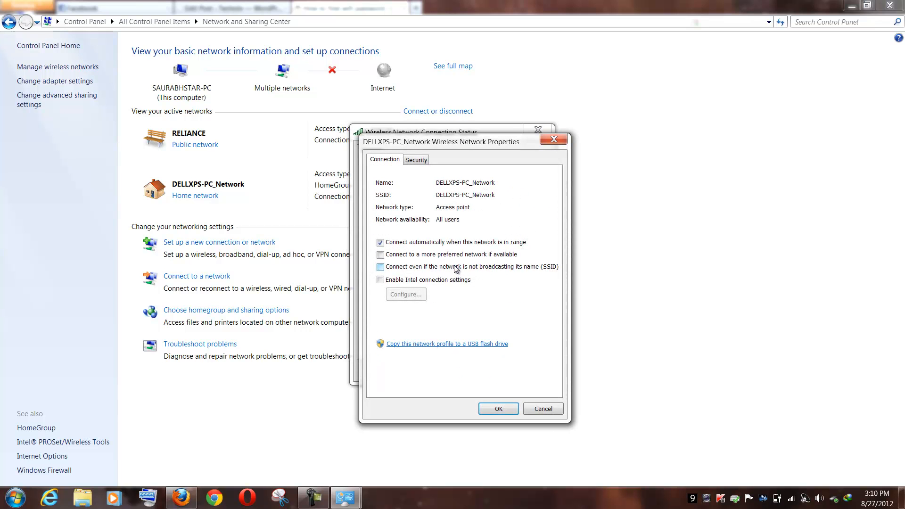
- View the WPA2-Personal, AES masked-key security settings, then close the properties and status windows
left_click(415, 159)
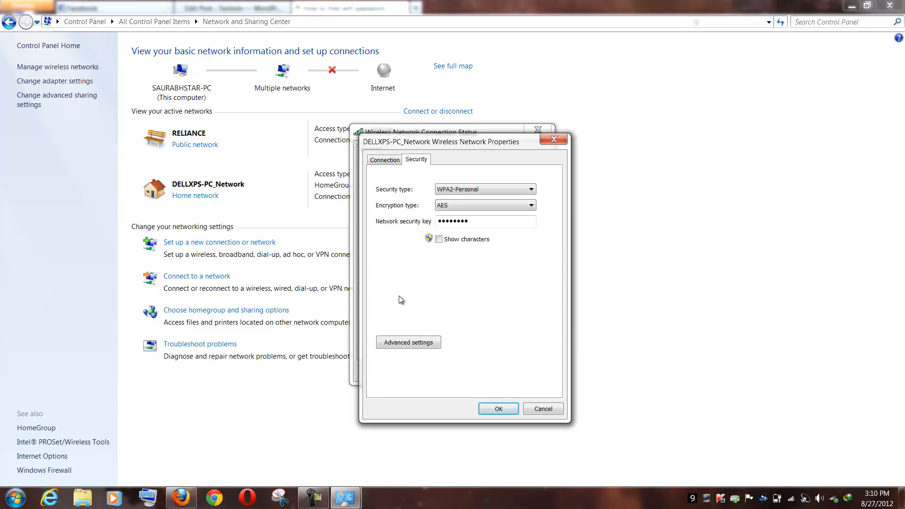
mouse_move(406, 225)
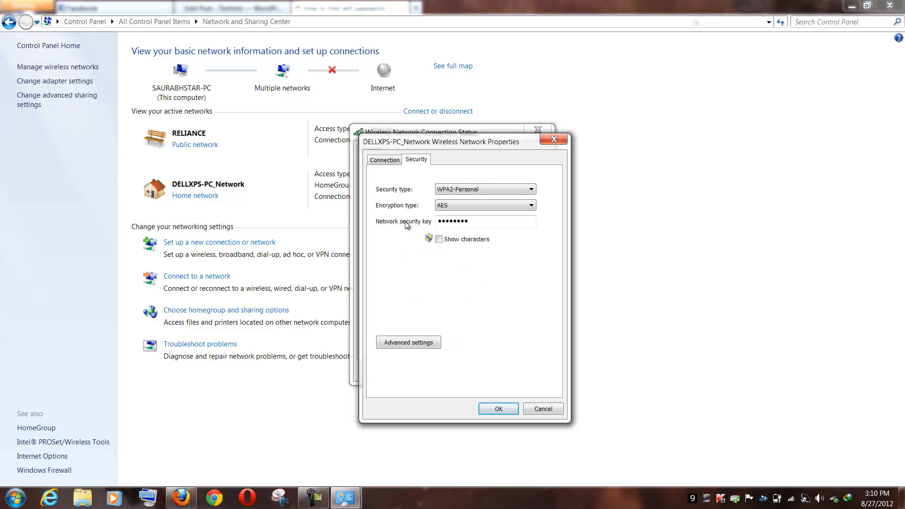
left_click(486, 221)
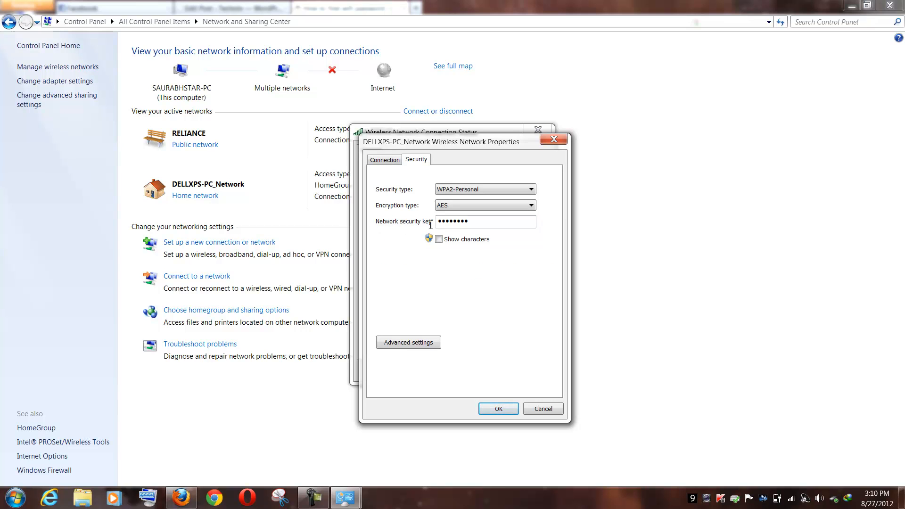
mouse_move(433, 230)
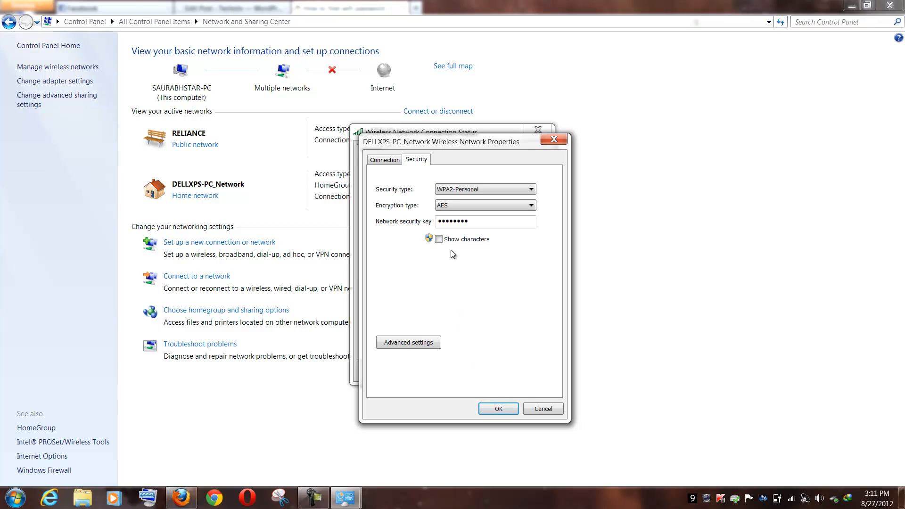
left_click(485, 222)
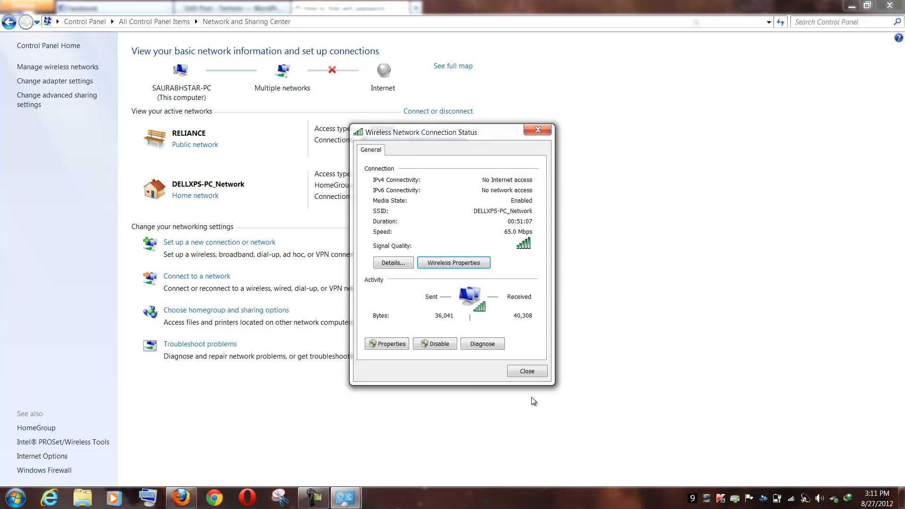
left_click(527, 370)
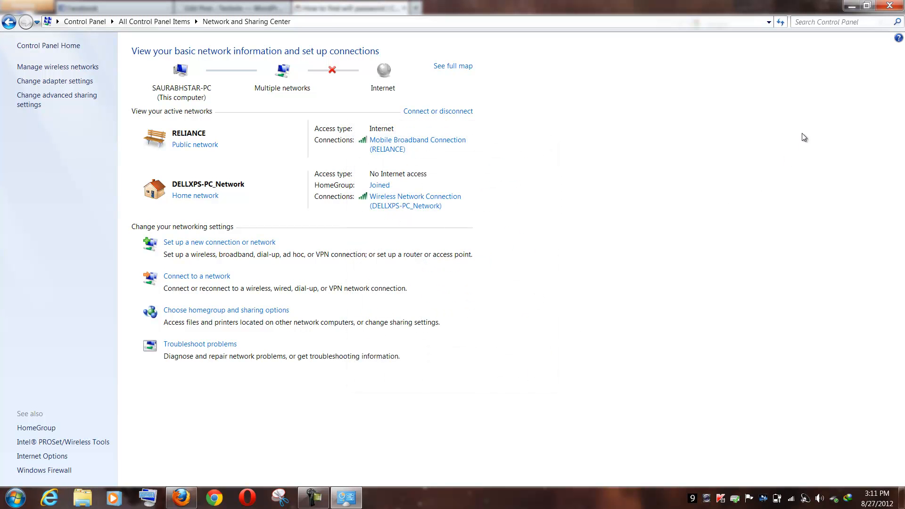